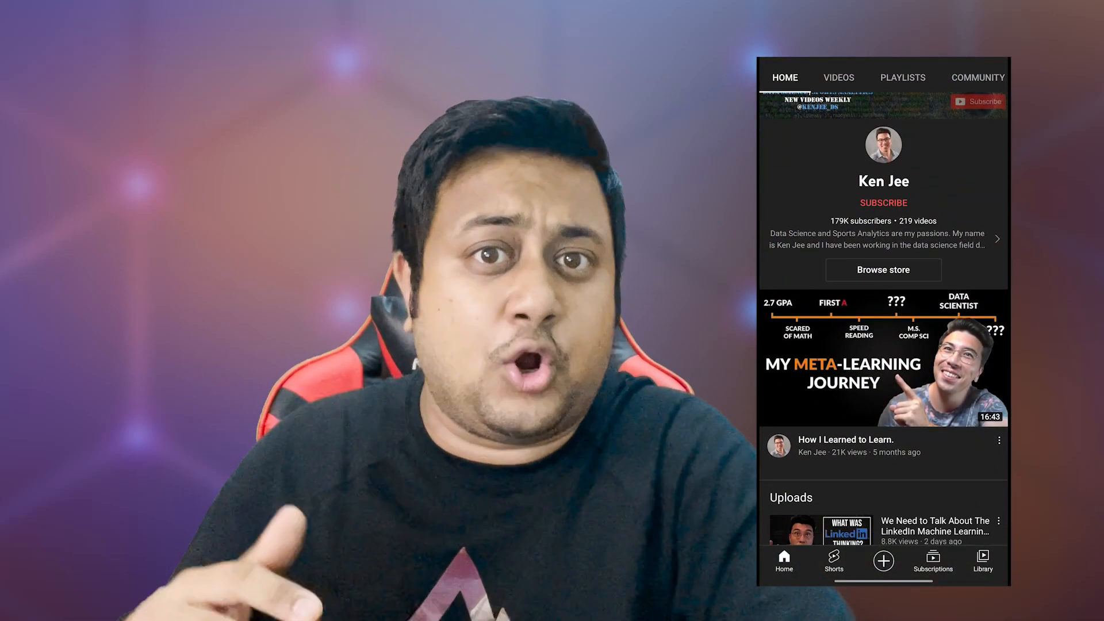
- Open your own profile from the feed and scroll down to Skills & endorsements
{"action": "scroll", "scroll_direction": "down", "scroll_amount": 3}
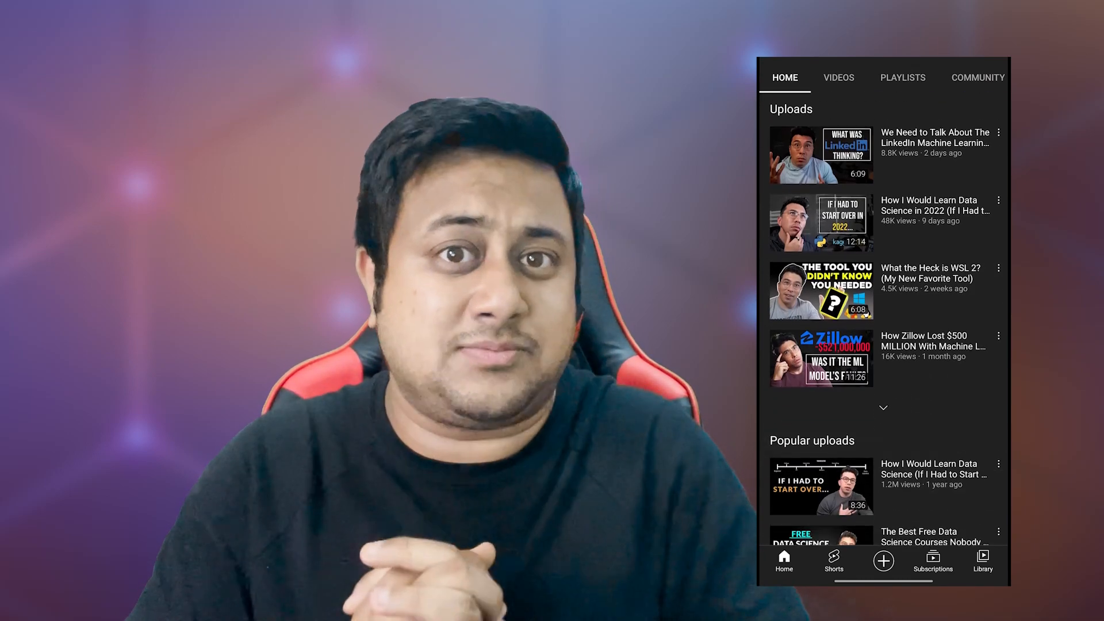
{"action": "scroll", "scroll_direction": "down", "scroll_amount": 3}
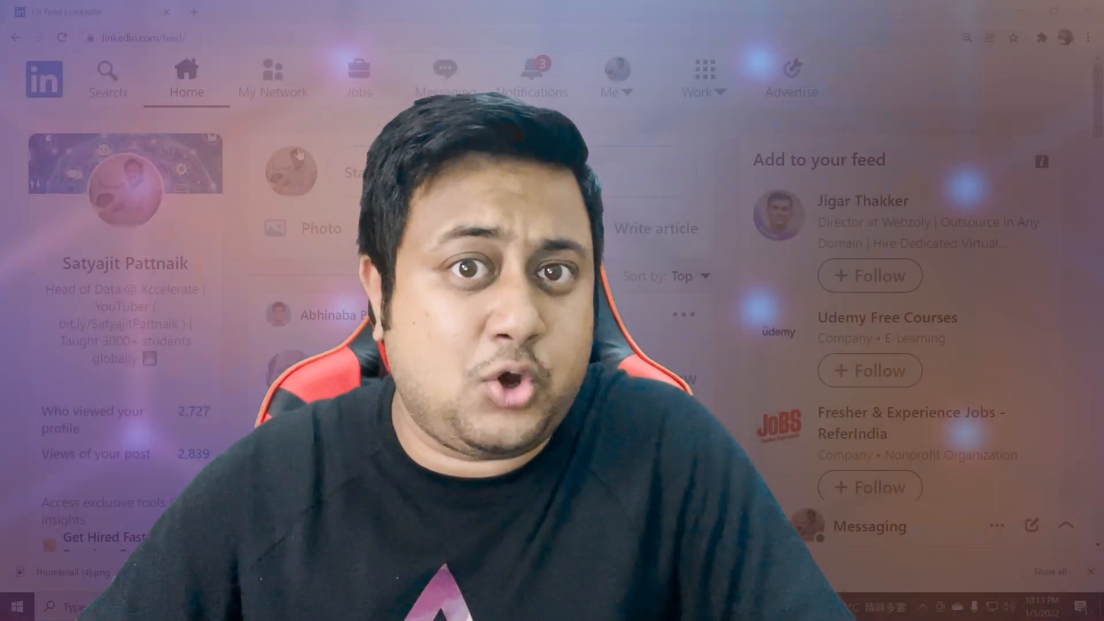
{"action": "left_click", "coordinate": [44, 79]}
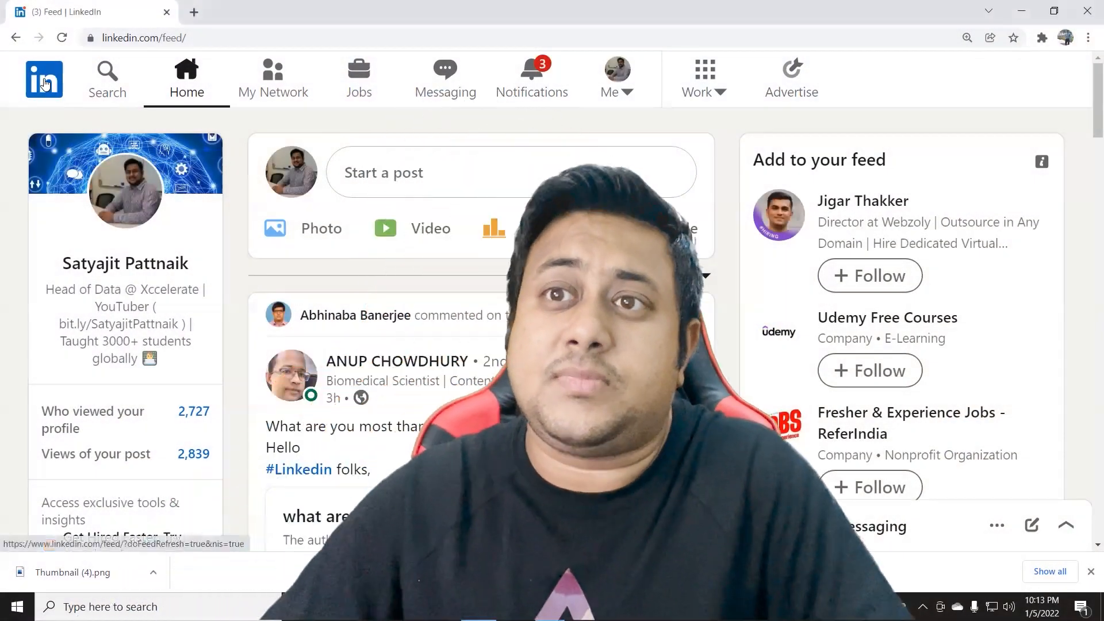
{"action": "left_click", "coordinate": [126, 194]}
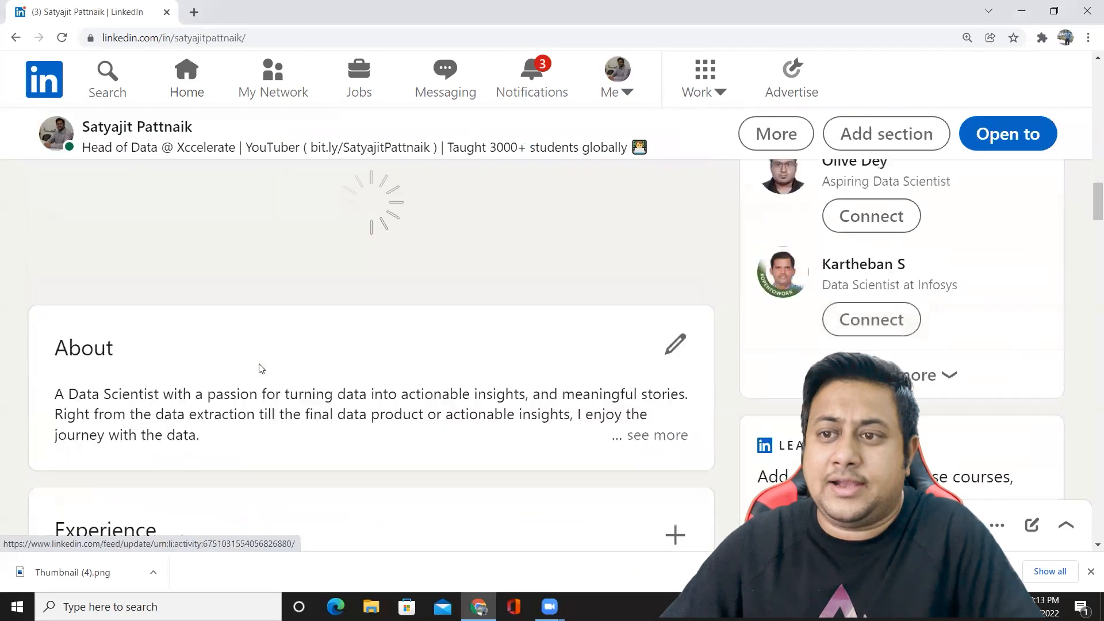
{"action": "scroll", "scroll_direction": "down", "scroll_amount": 3}
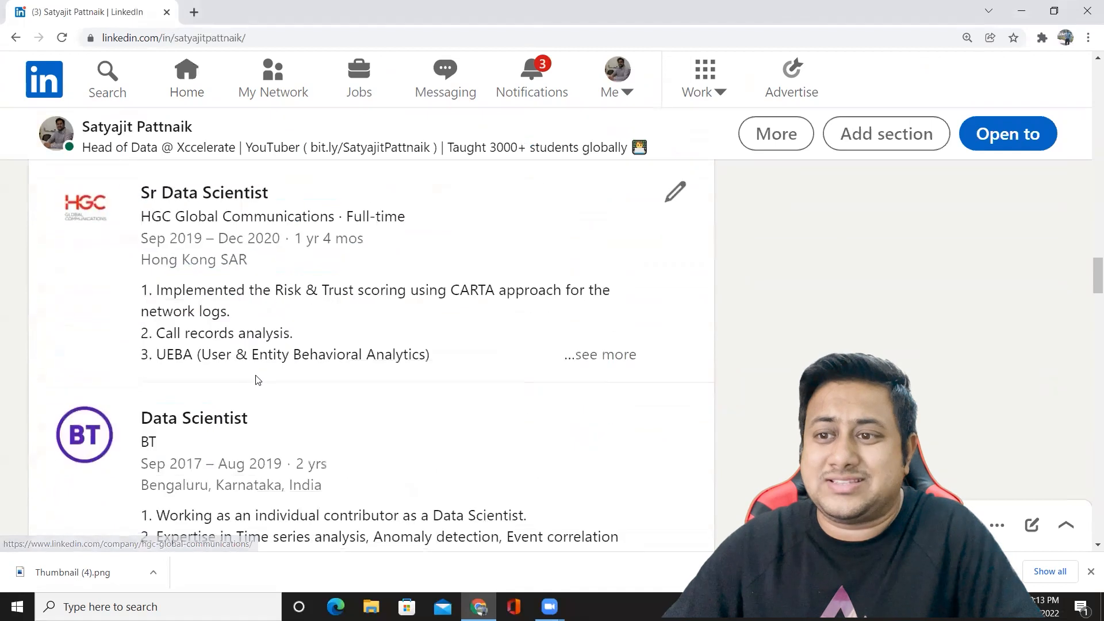
{"action": "scroll", "scroll_direction": "down", "scroll_amount": 3}
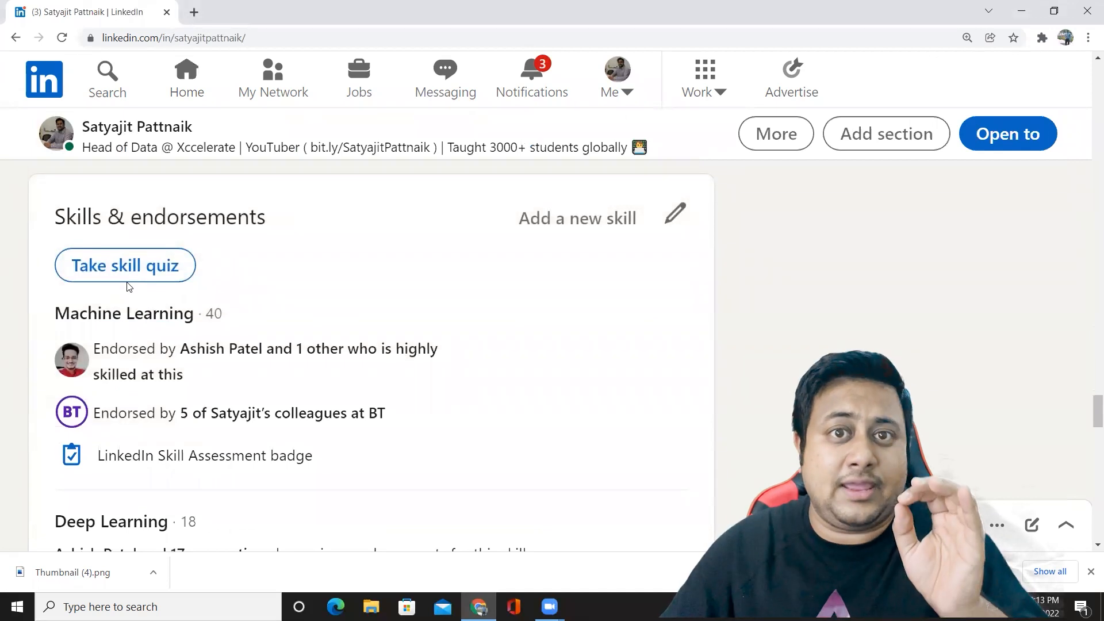
{"action": "mouse_move", "coordinate": [125, 266]}
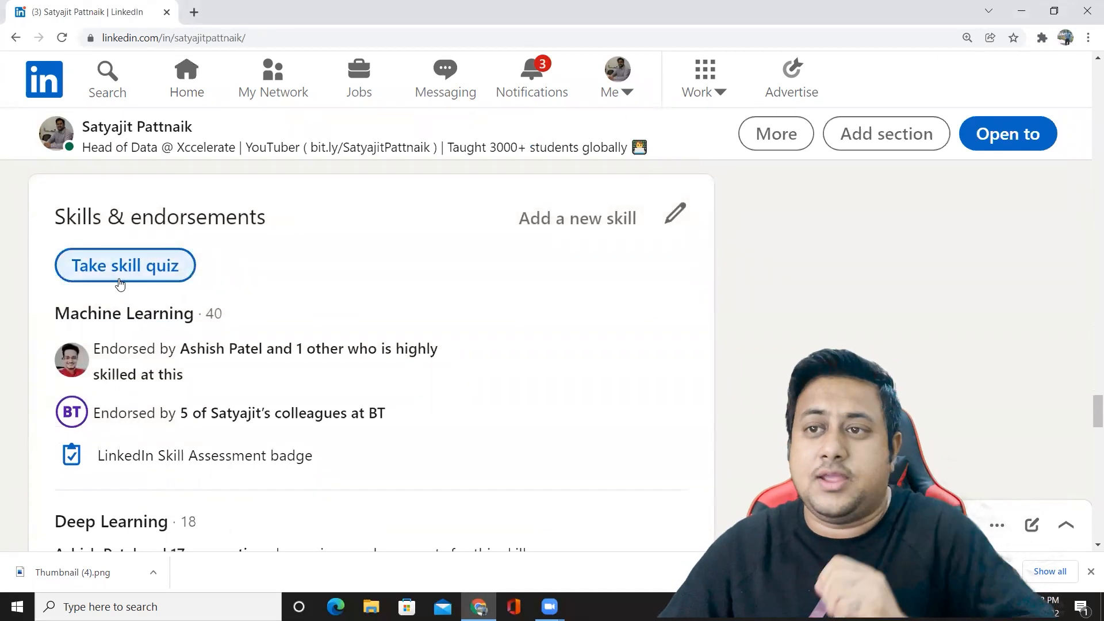
- Search skill assessments for 'machine learning' and open the Machine Learning result's report
{"action": "left_click", "coordinate": [125, 265]}
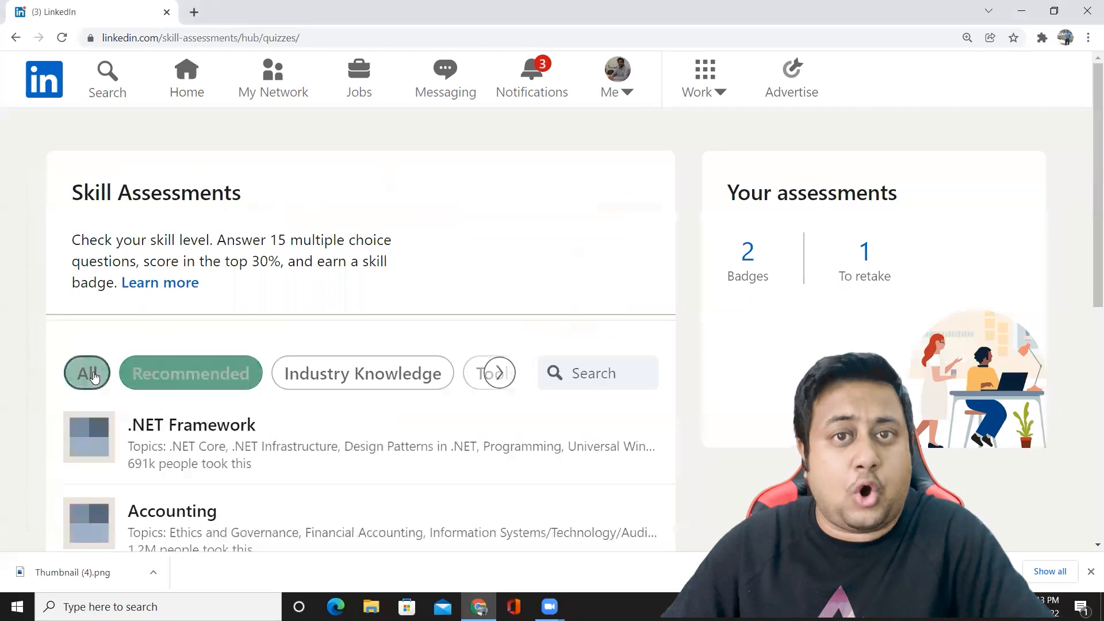
{"action": "left_click", "coordinate": [596, 373]}
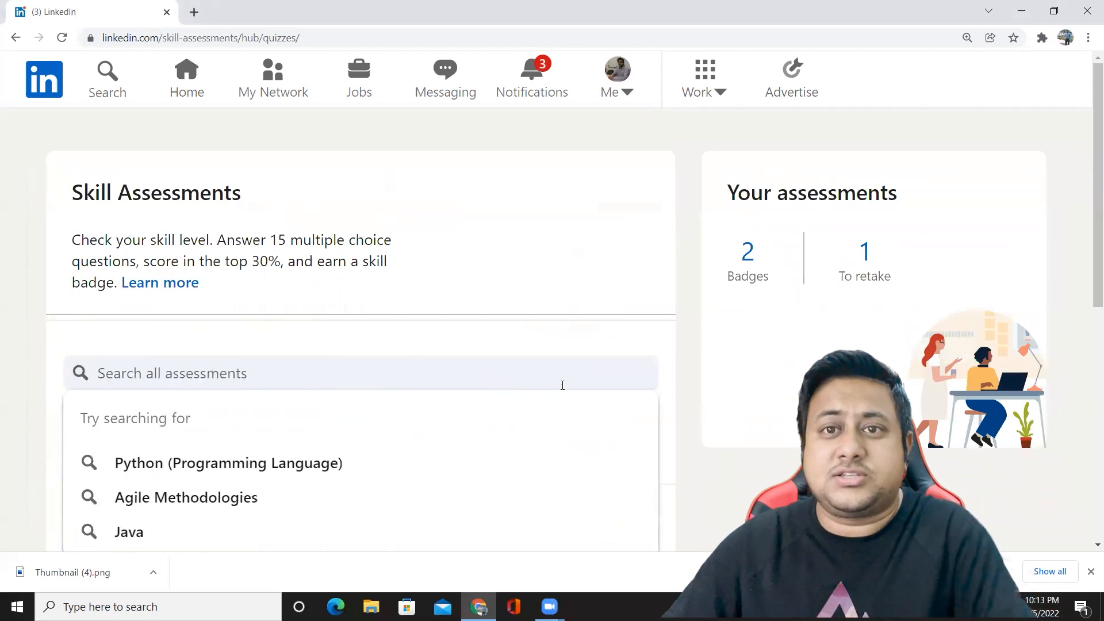
{"action": "type", "text": "machine lear"}
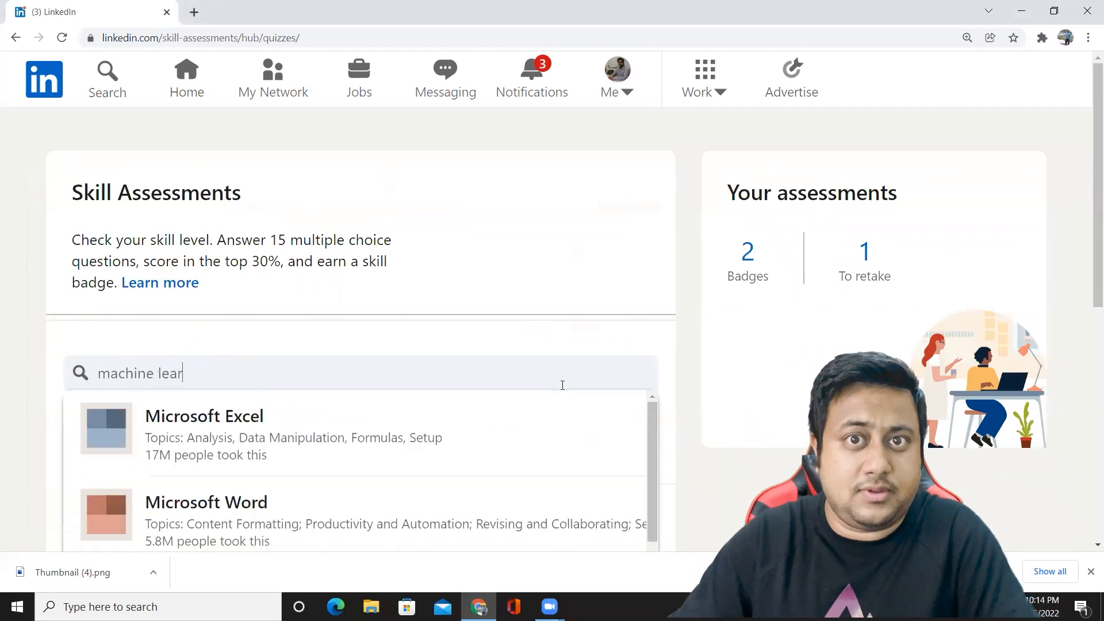
{"action": "type", "text": "ning"}
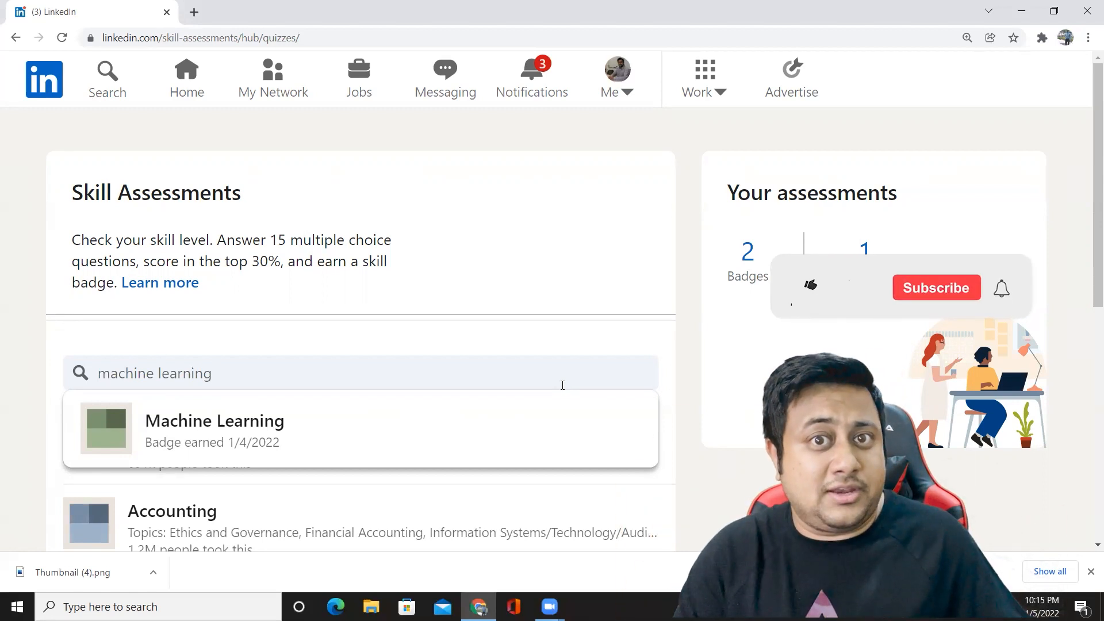
{"action": "left_click", "coordinate": [810, 288]}
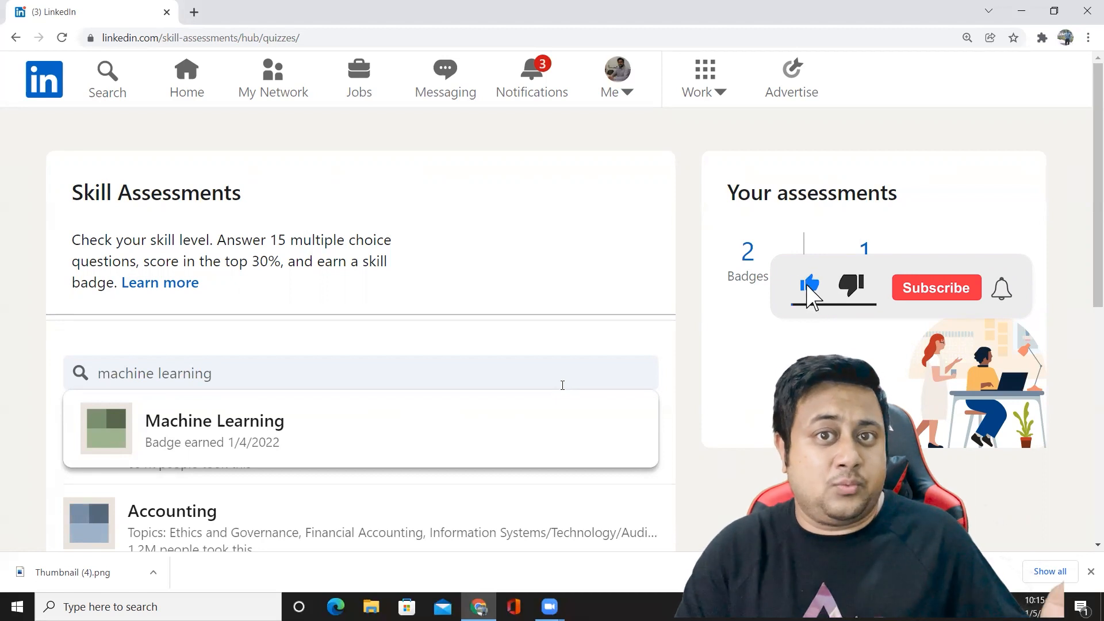
{"action": "left_click", "coordinate": [936, 288]}
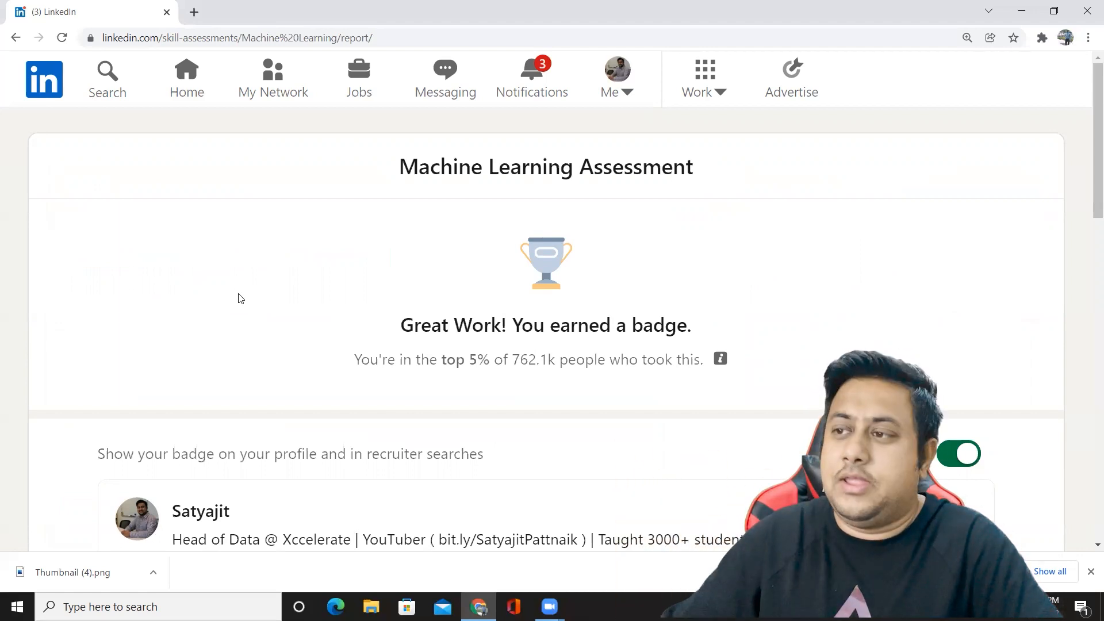
{"action": "double_click", "coordinate": [528, 360]}
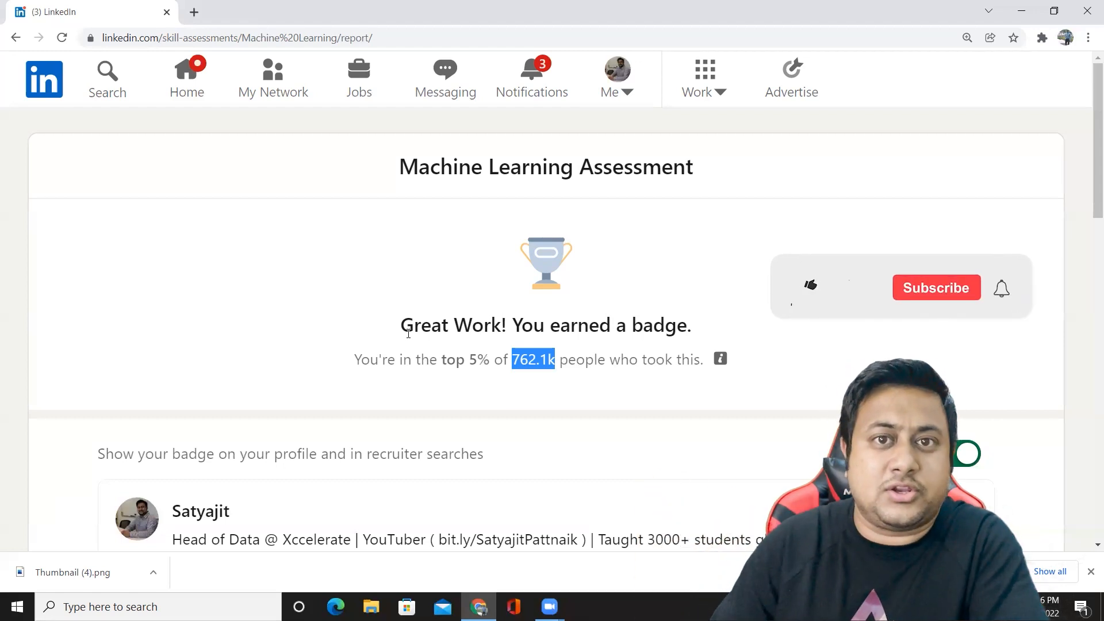
{"action": "left_click", "coordinate": [810, 287]}
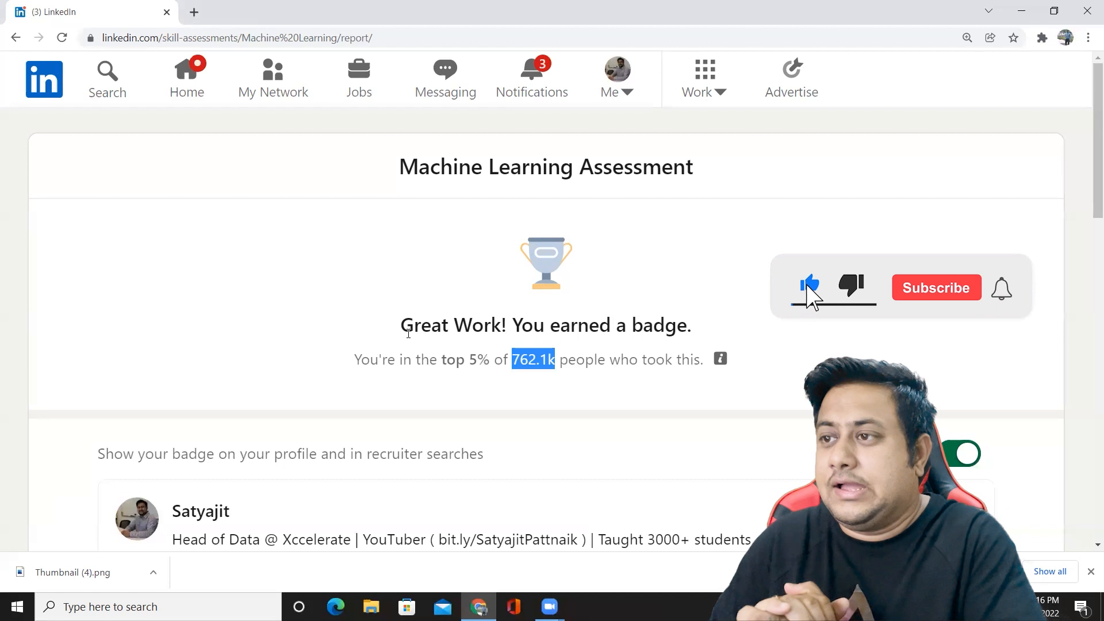
{"action": "left_click", "coordinate": [936, 288]}
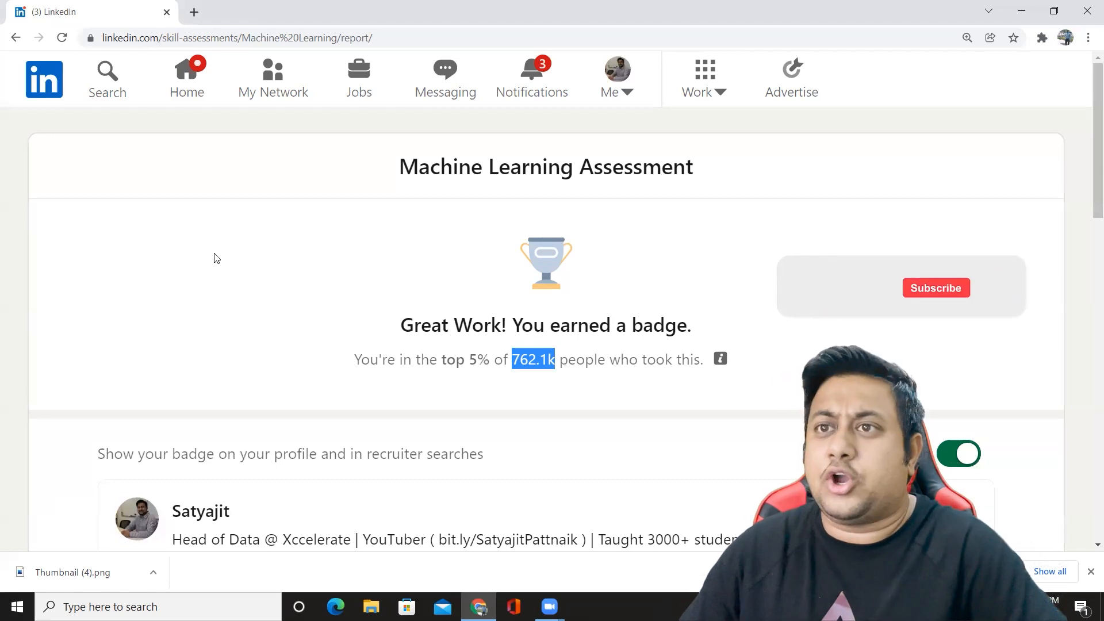
- Return to the Home feed and scroll down through the posts
{"action": "left_click", "coordinate": [187, 78]}
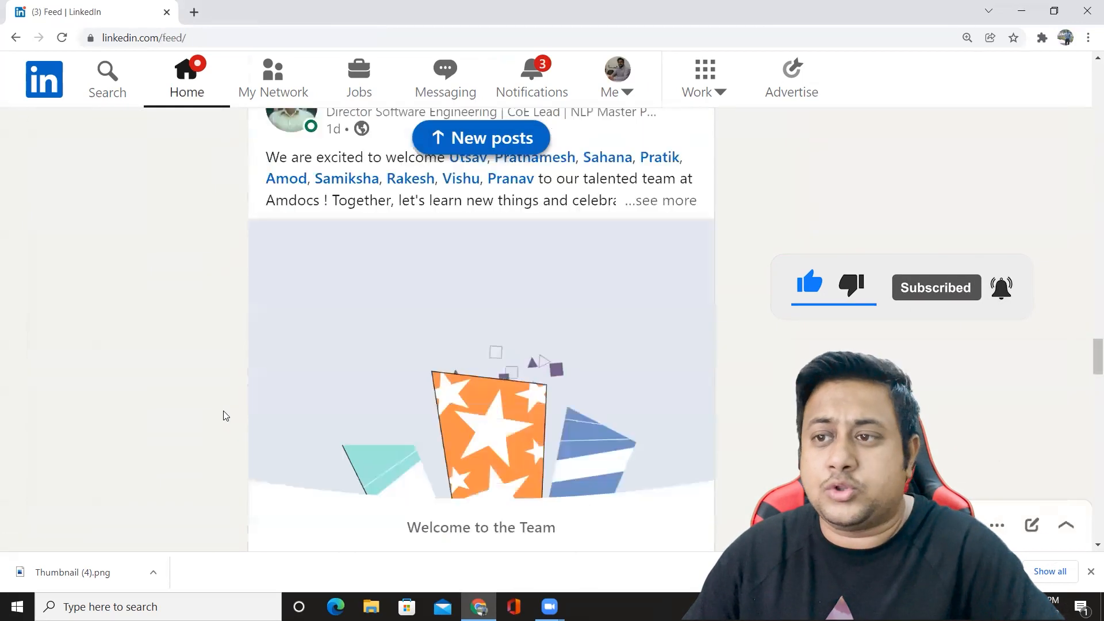
{"action": "scroll", "scroll_direction": "down", "scroll_amount": 3}
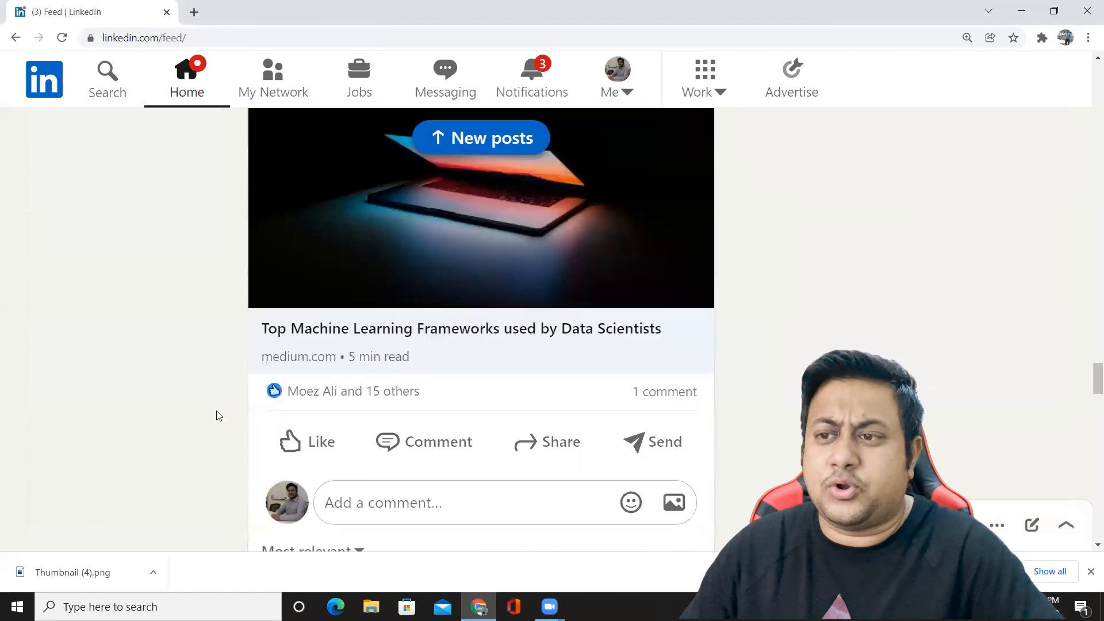
{"action": "scroll", "scroll_direction": "down", "scroll_amount": 3}
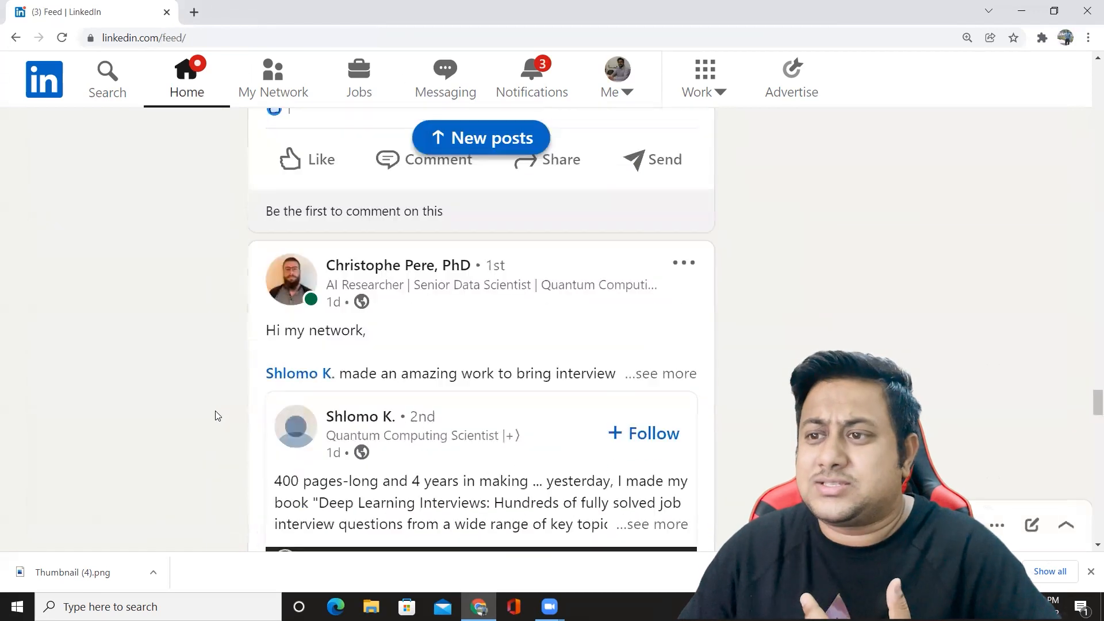
{"action": "scroll", "scroll_direction": "down", "scroll_amount": 3}
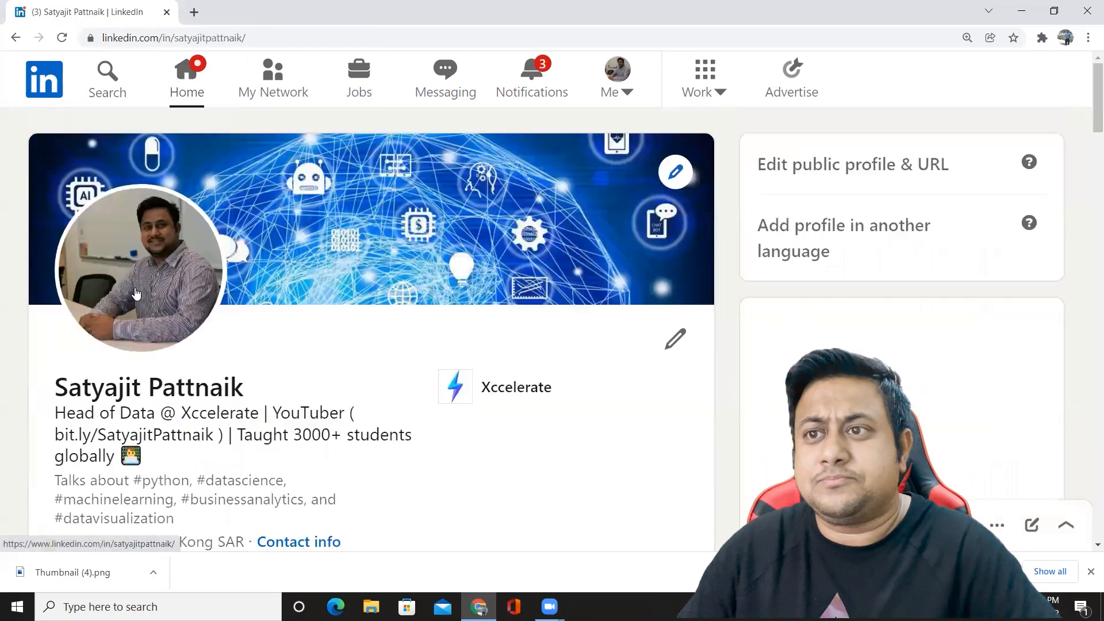
{"action": "scroll", "scroll_direction": "down", "scroll_amount": 3}
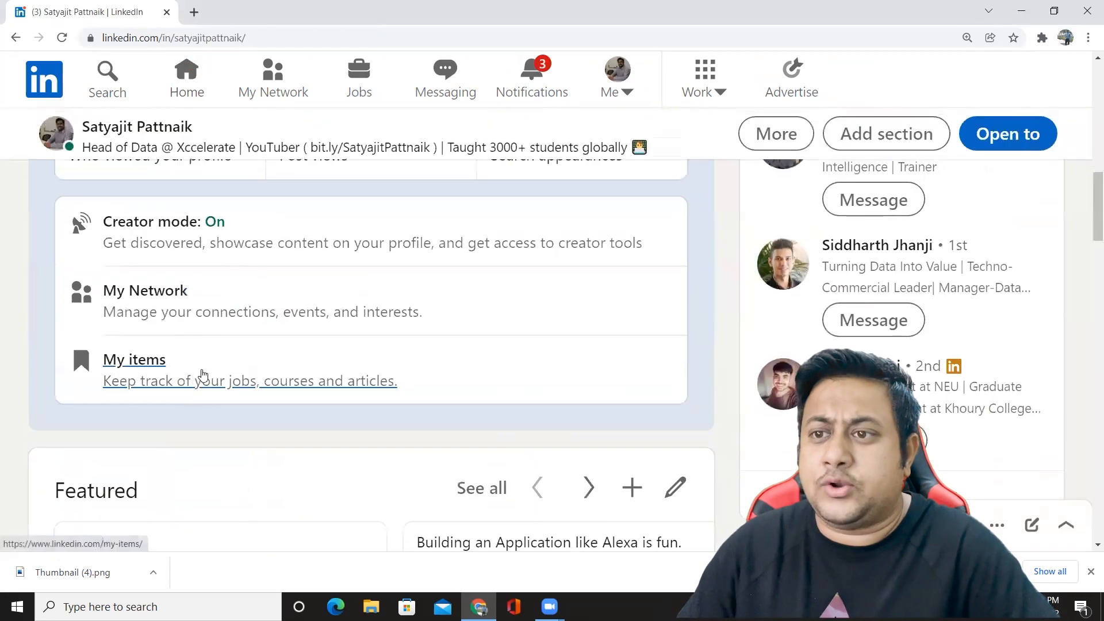